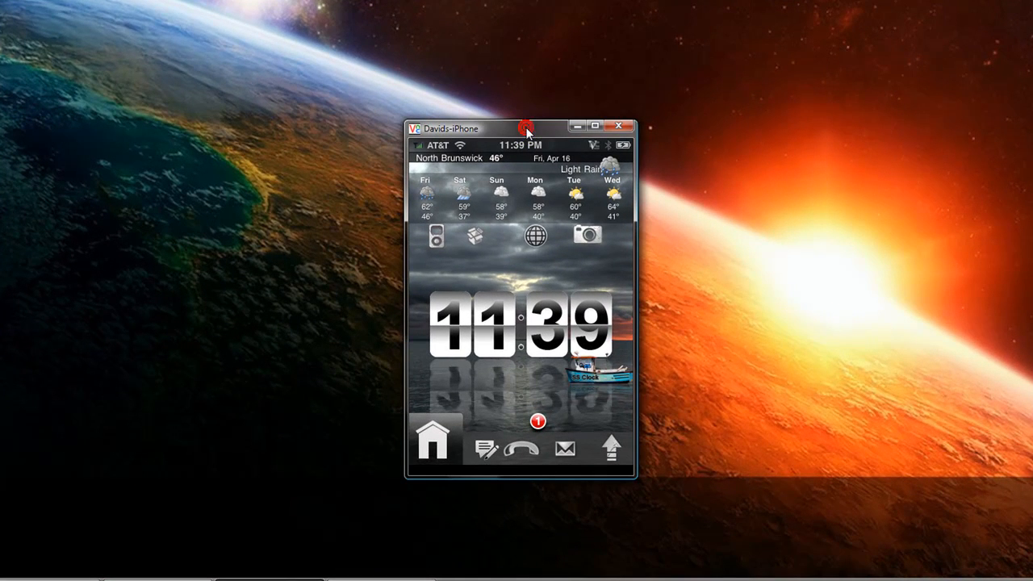
mouse_move(529, 132)
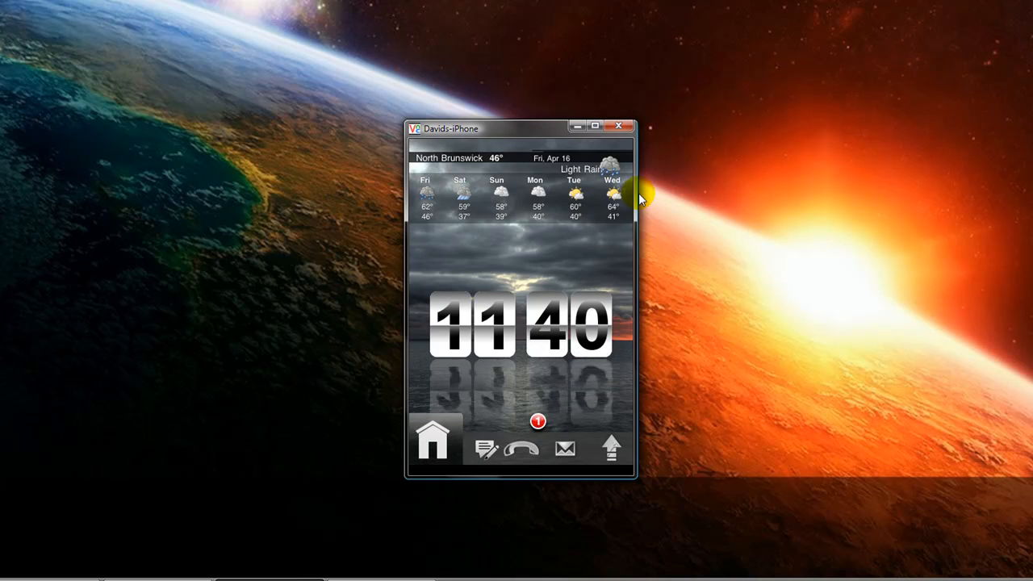
mouse_move(745, 323)
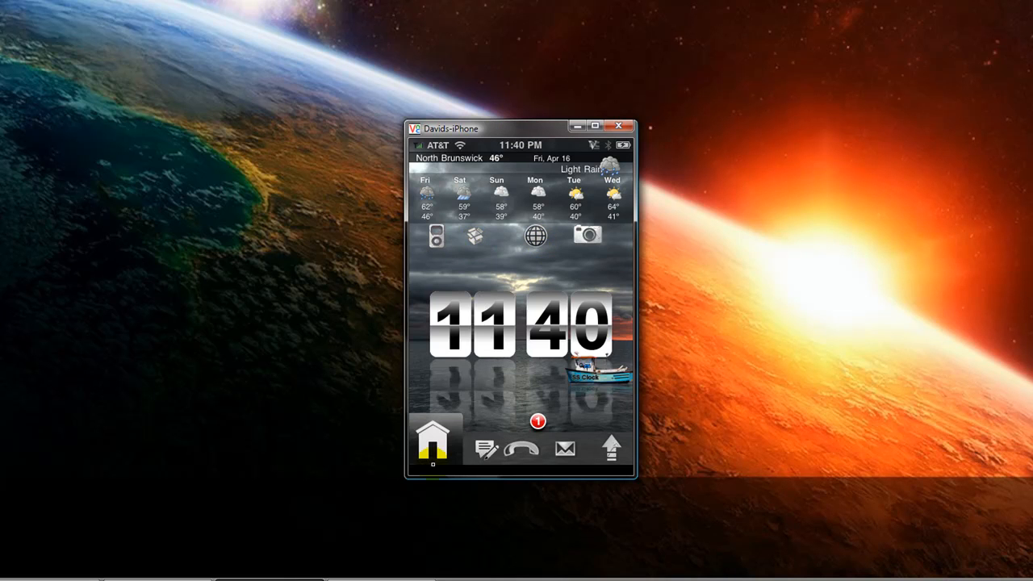
click(433, 446)
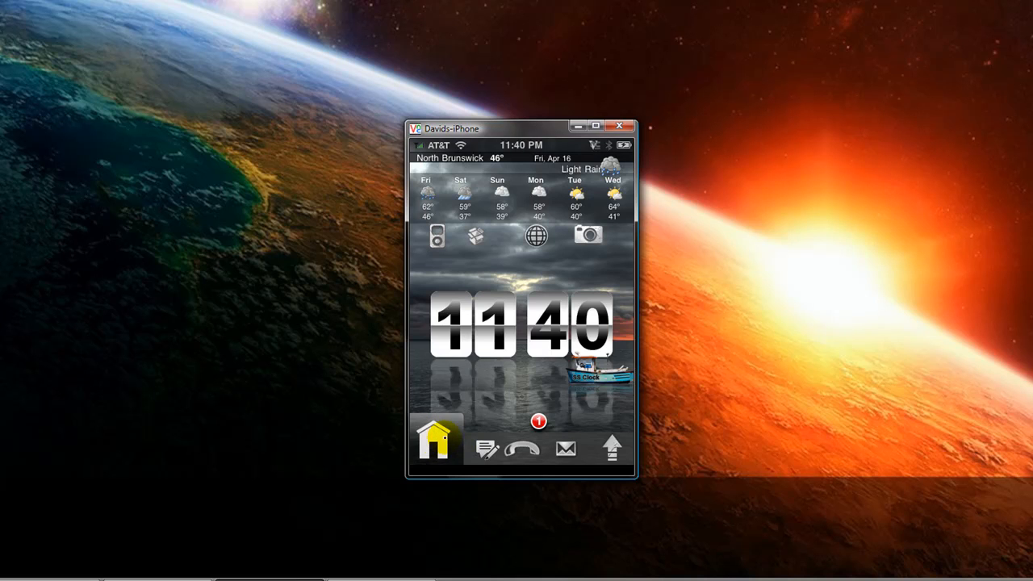
click(523, 449)
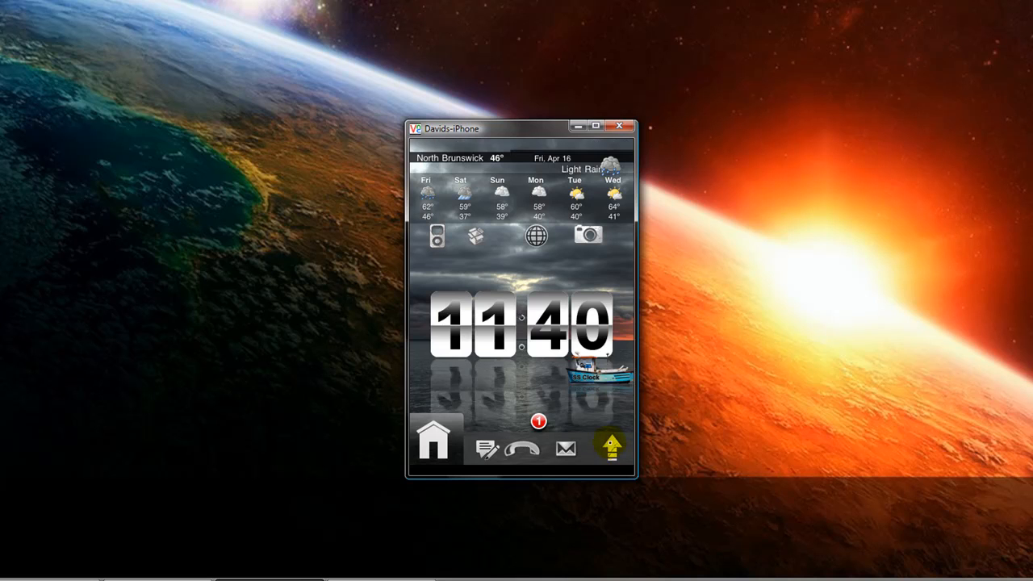
click(507, 130)
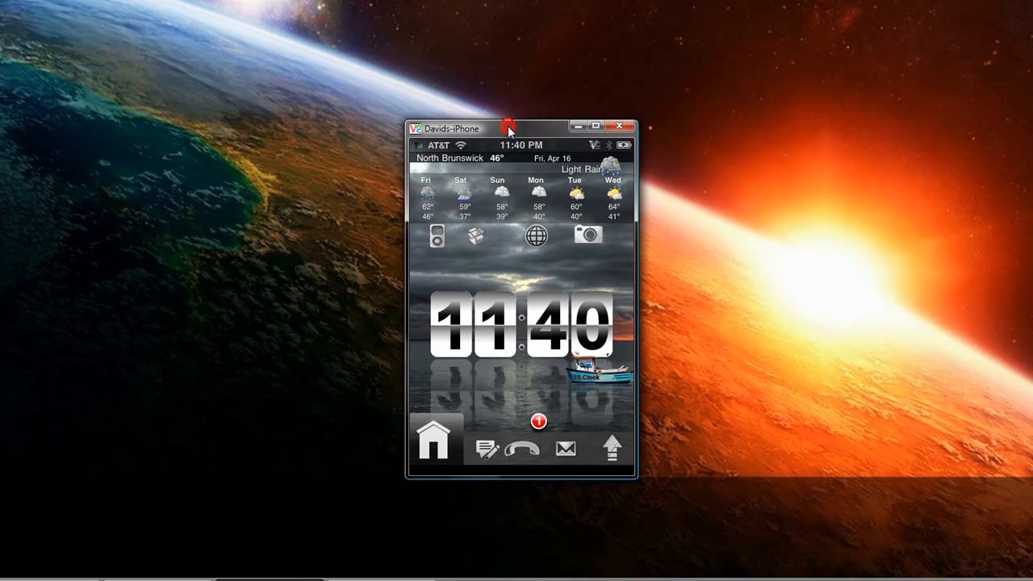